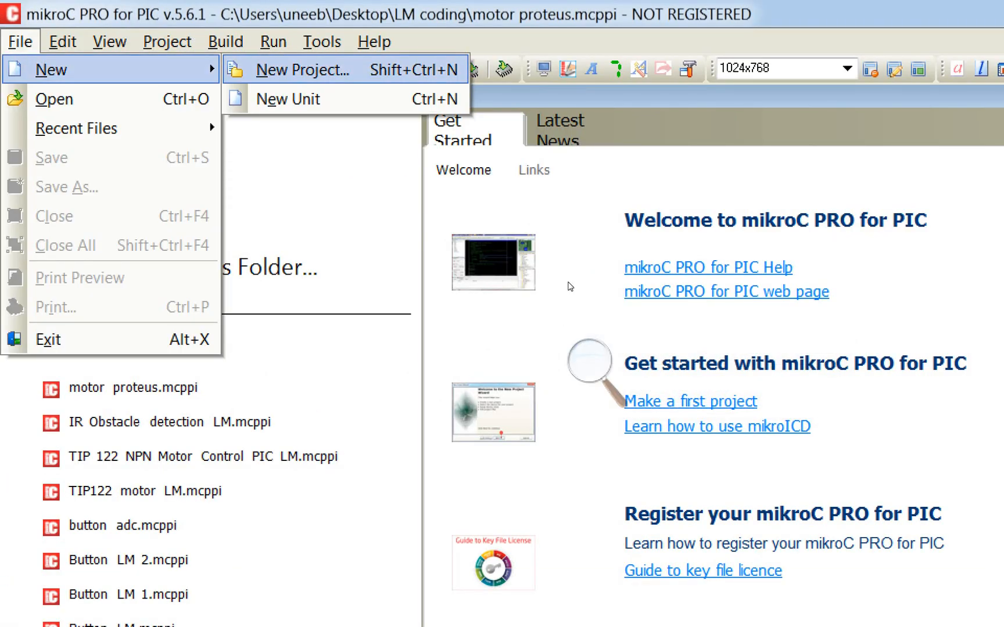
Step: Start the New Project wizard and name the project 'Motor TIP122 Single direction' for the P16F877A
click(304, 70)
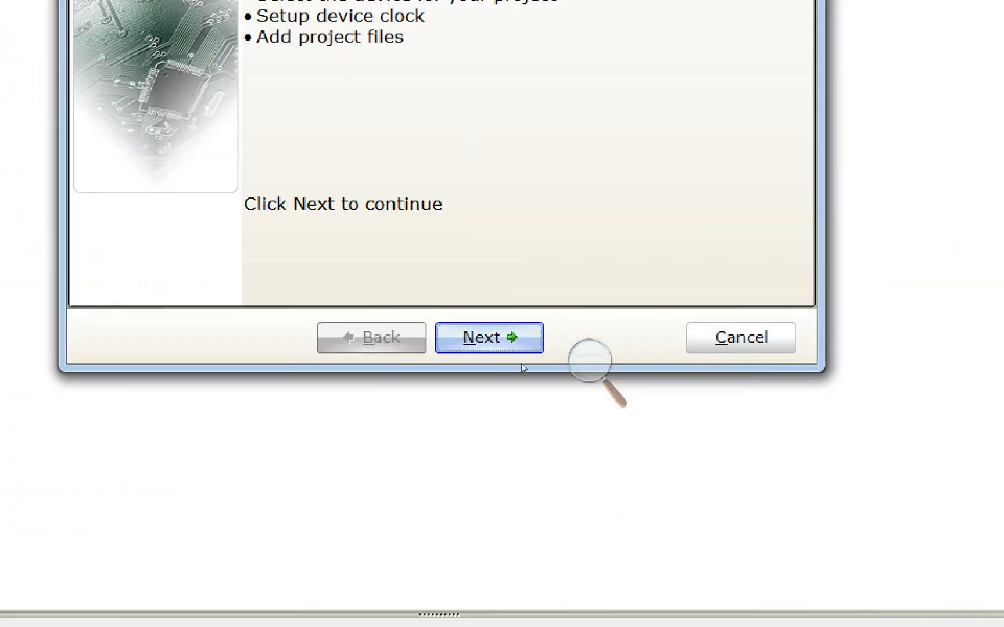
click(488, 337)
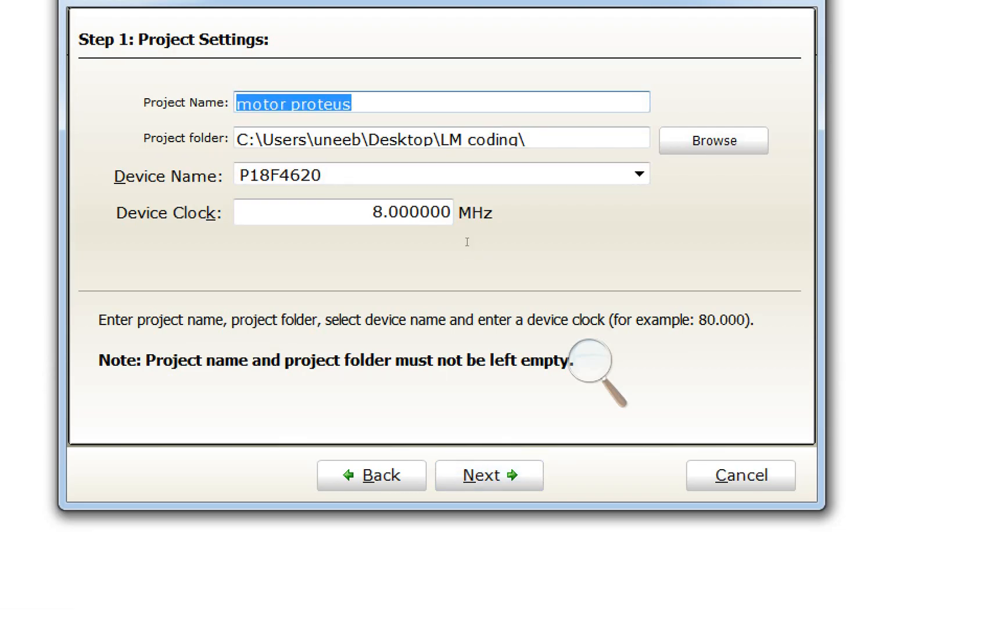
text(Motor)
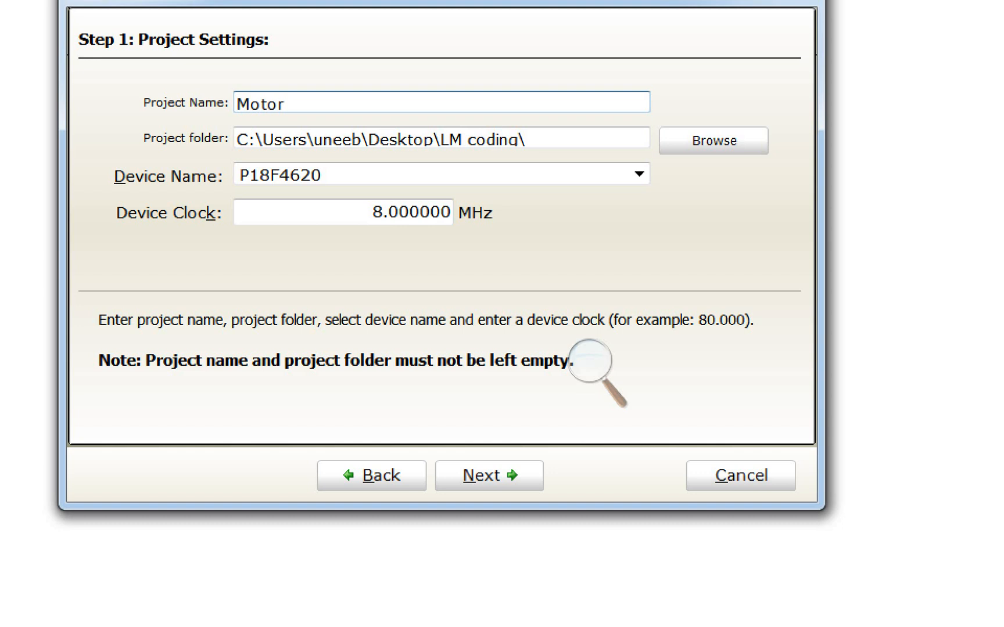
text(TIP122)
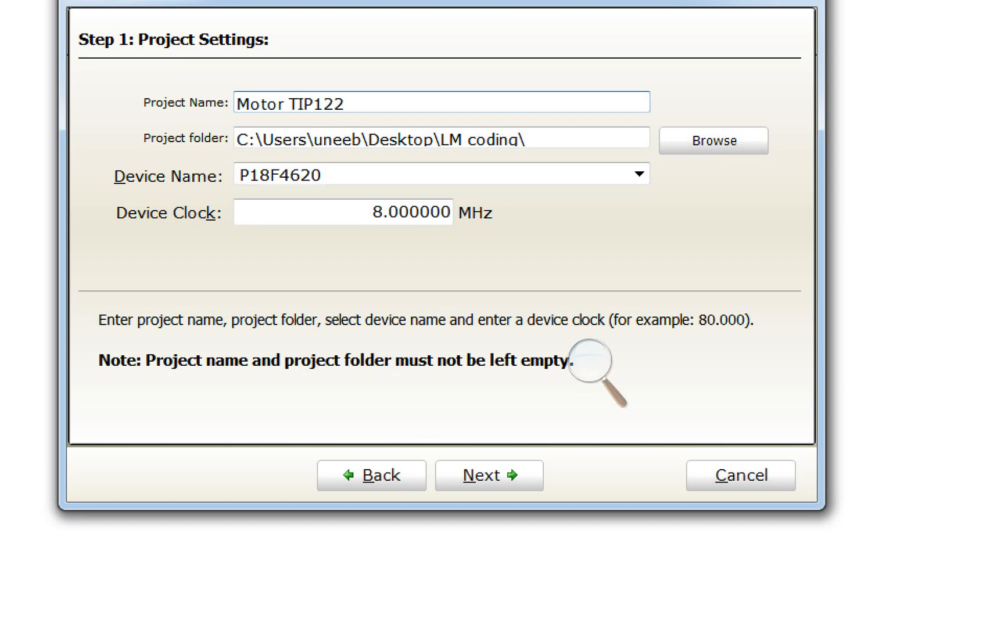
text(Single d)
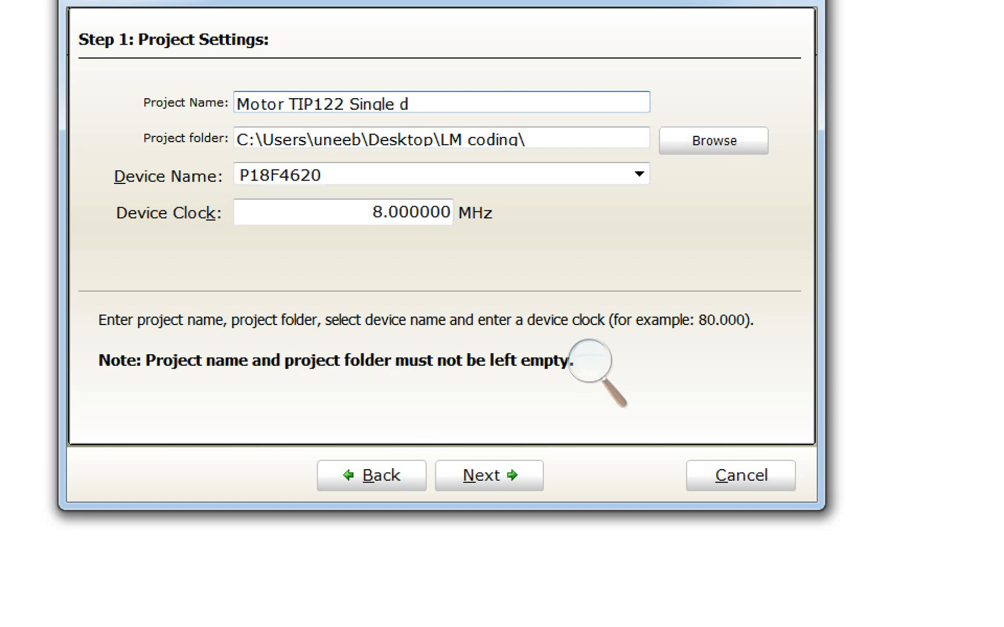
text(irecvtion)
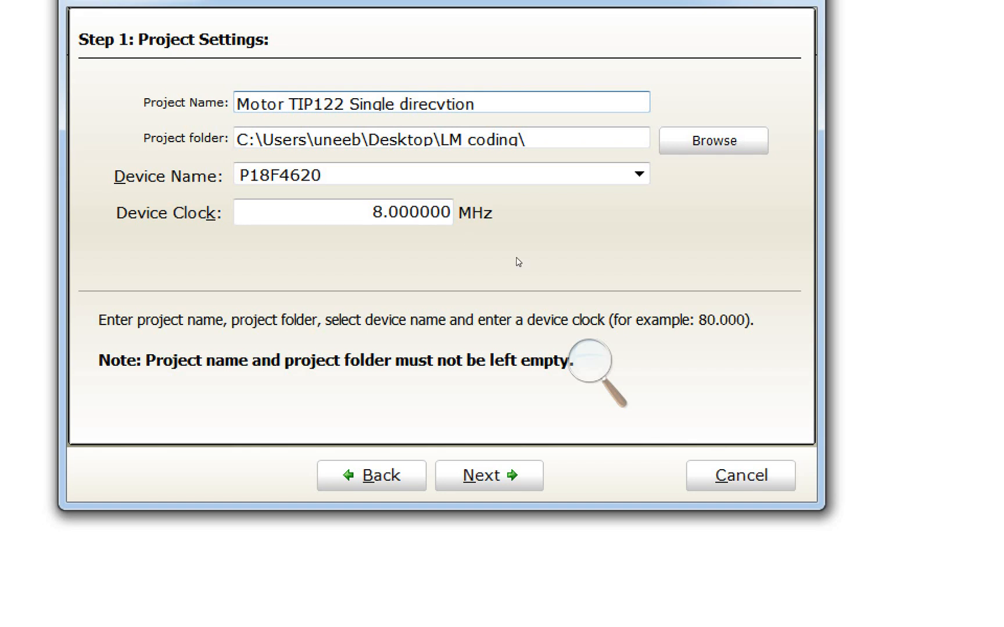
text(direction)
text(2.000000)
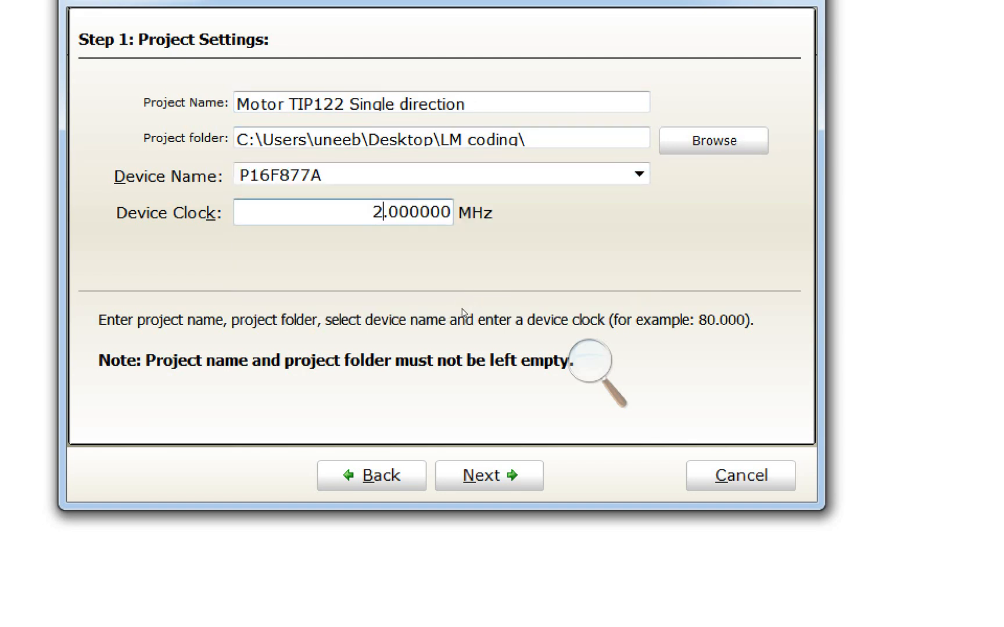
click(488, 476)
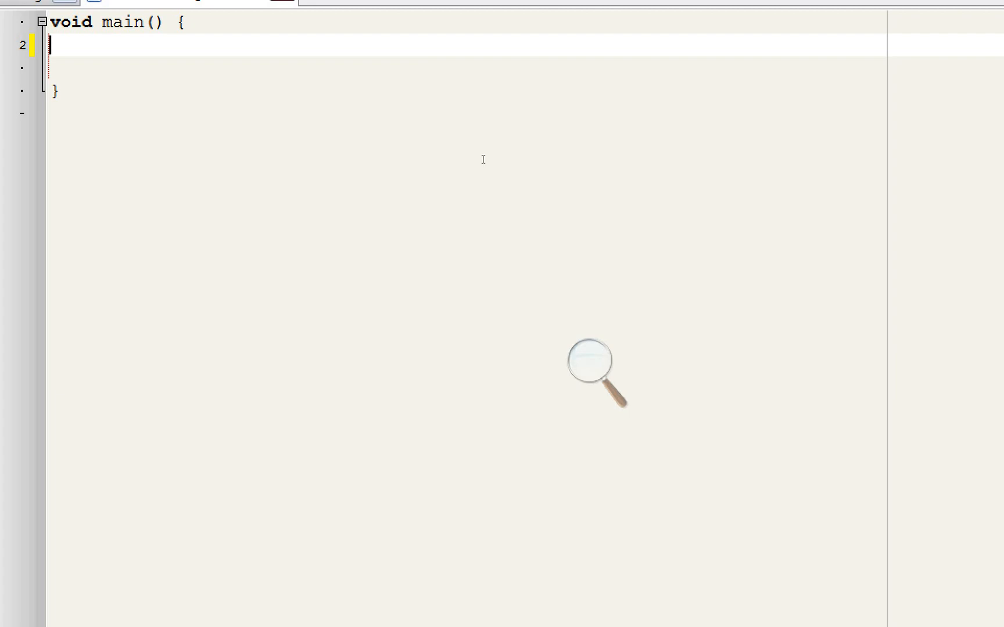
Step: Write TRISB.F7 = 0; PORTB.F7 = 0; Delay_ms(100); then begin while(1) in main
text(TR)
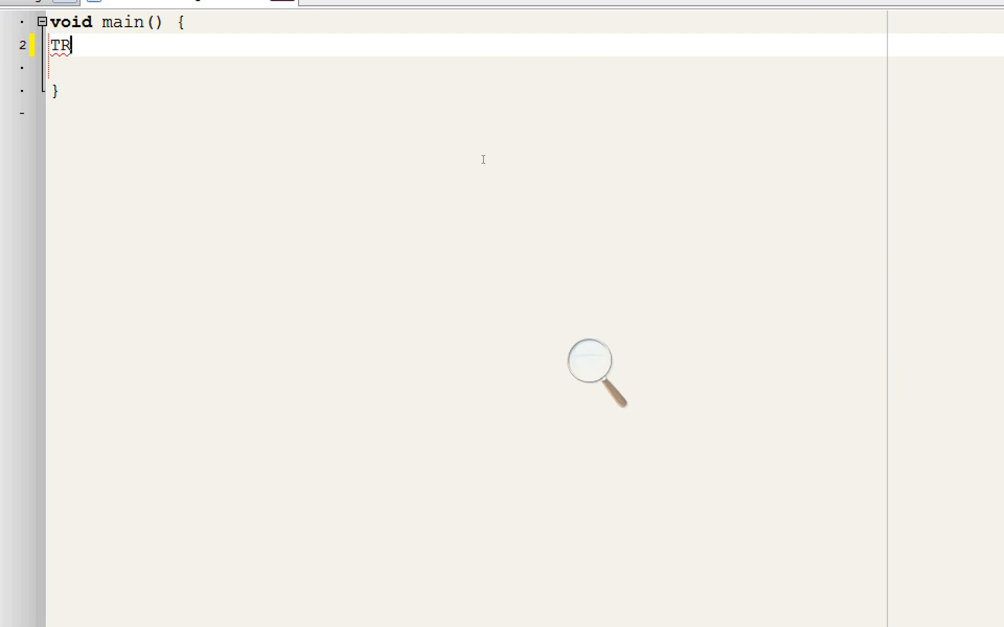
text(ISB.F7 = 0;)
text(PORT)
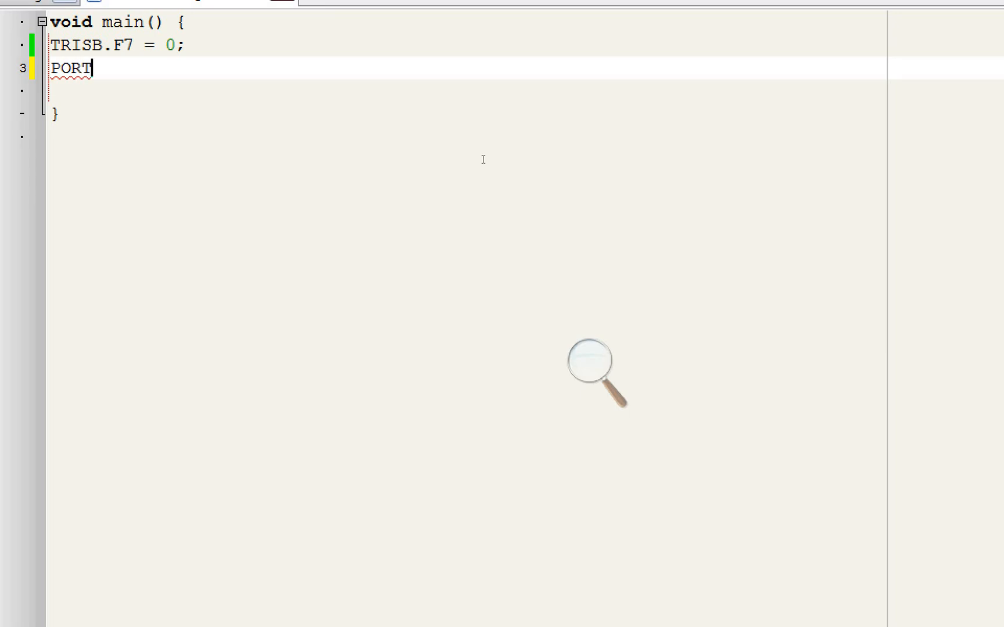
text(B.F7 = 0)
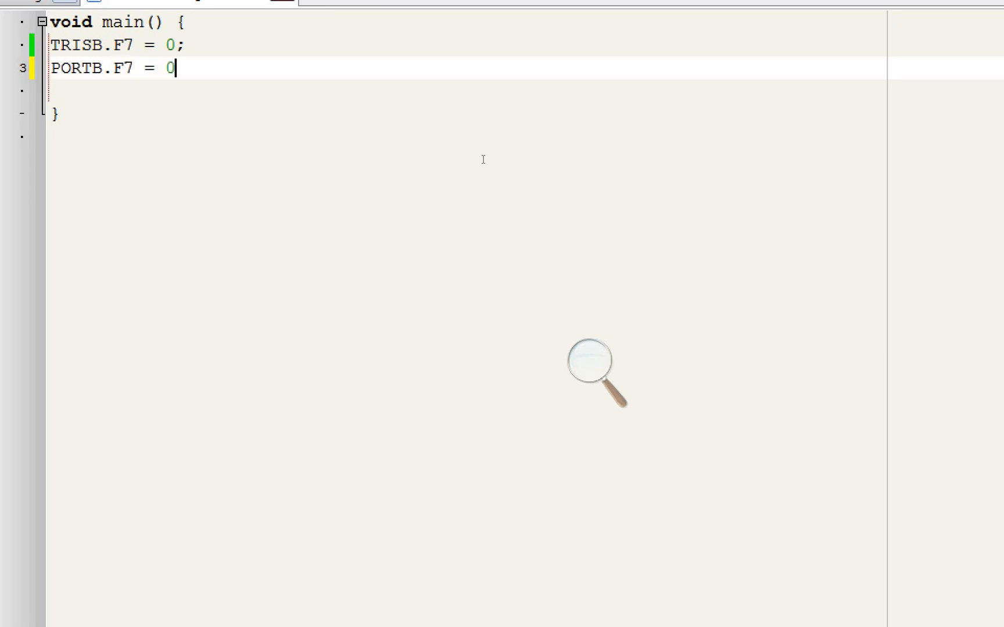
text(Dela)
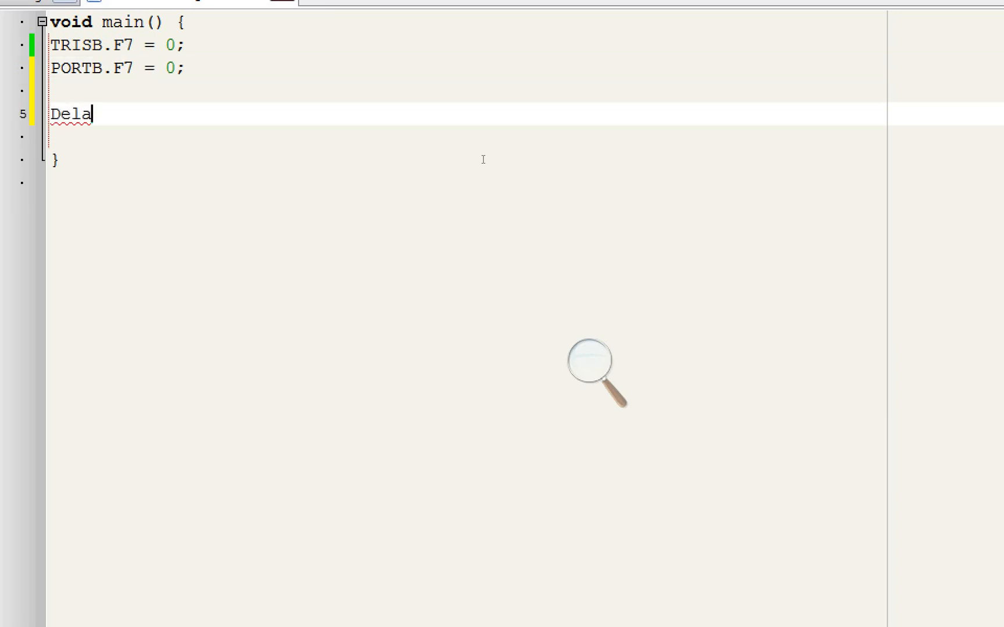
text(y_ms(100);)
text(wj)
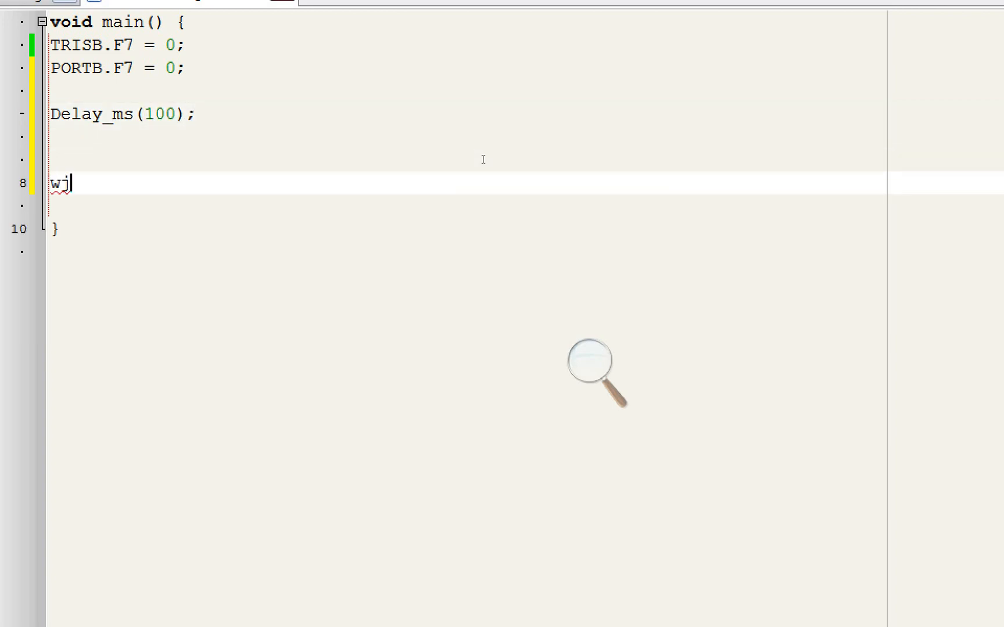
text(while(1))
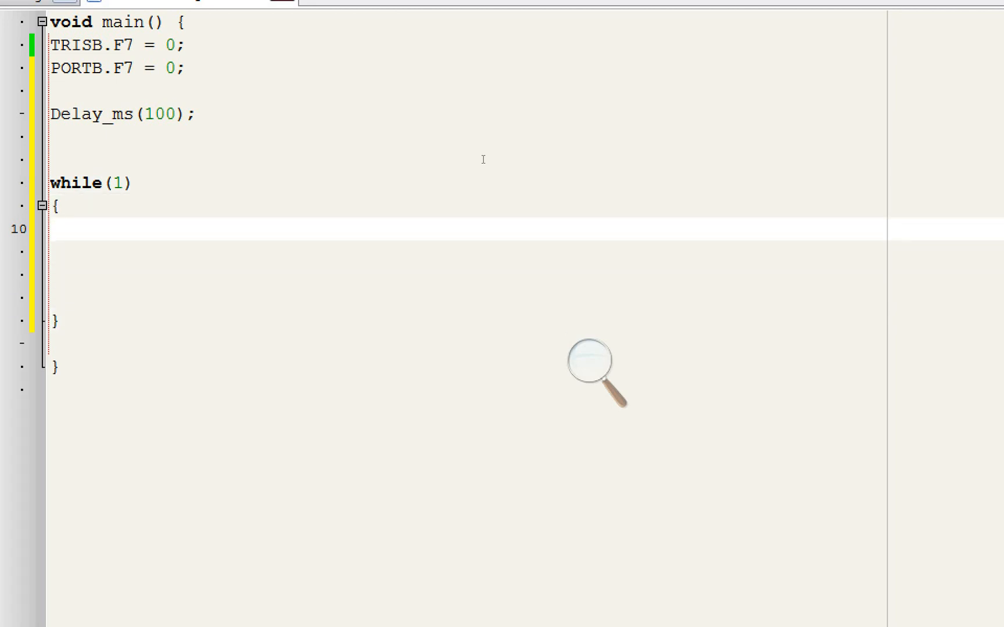
Step: Inside the loop set PORTB.F7 = 1; followed by Delay_ms(3000);
text(PORT)
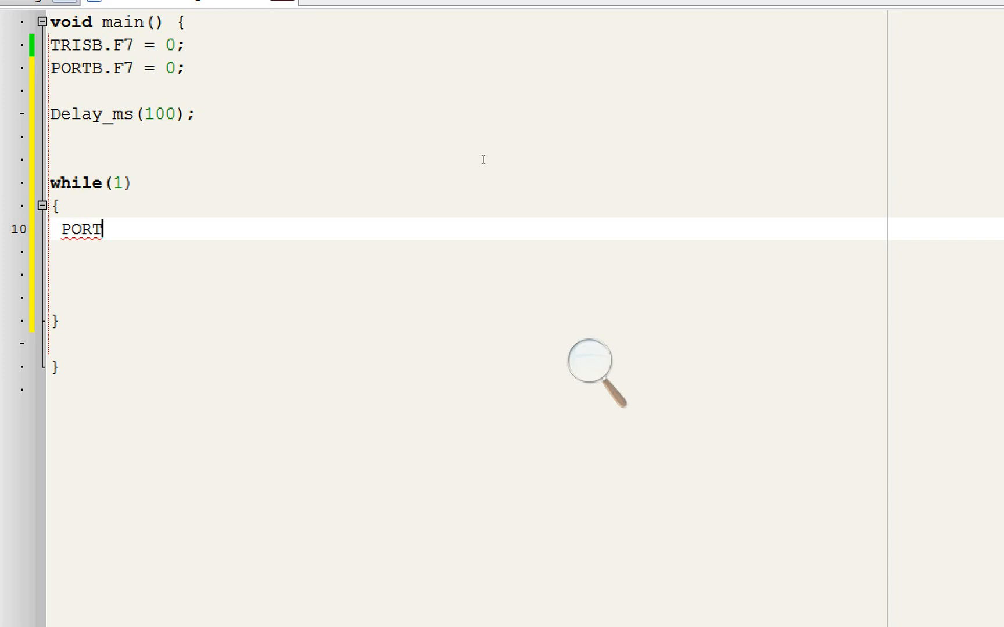
text(B.F)
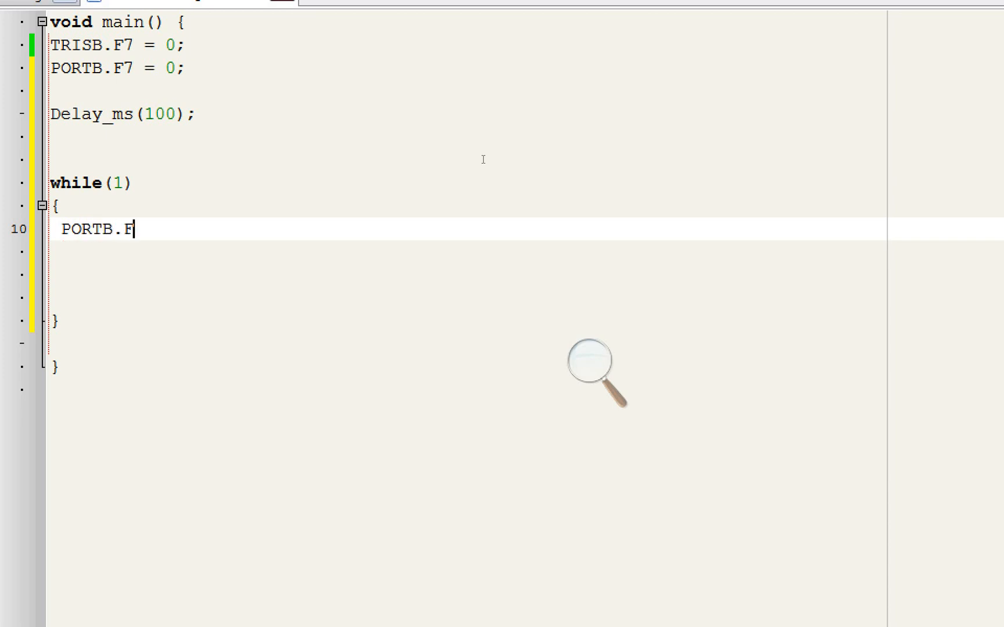
text(7 = 1;)
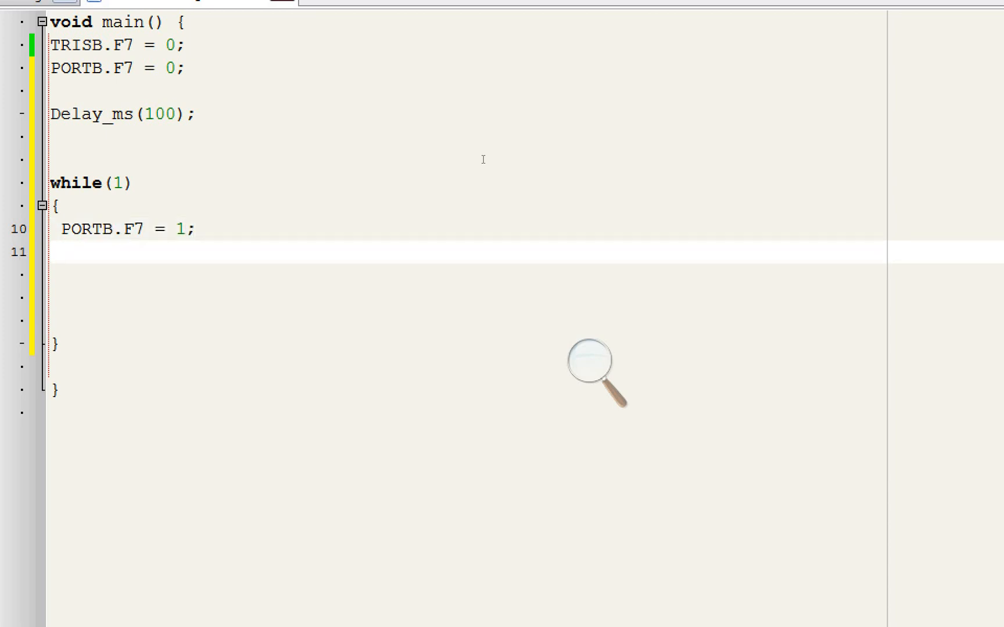
text(Delay_ms)
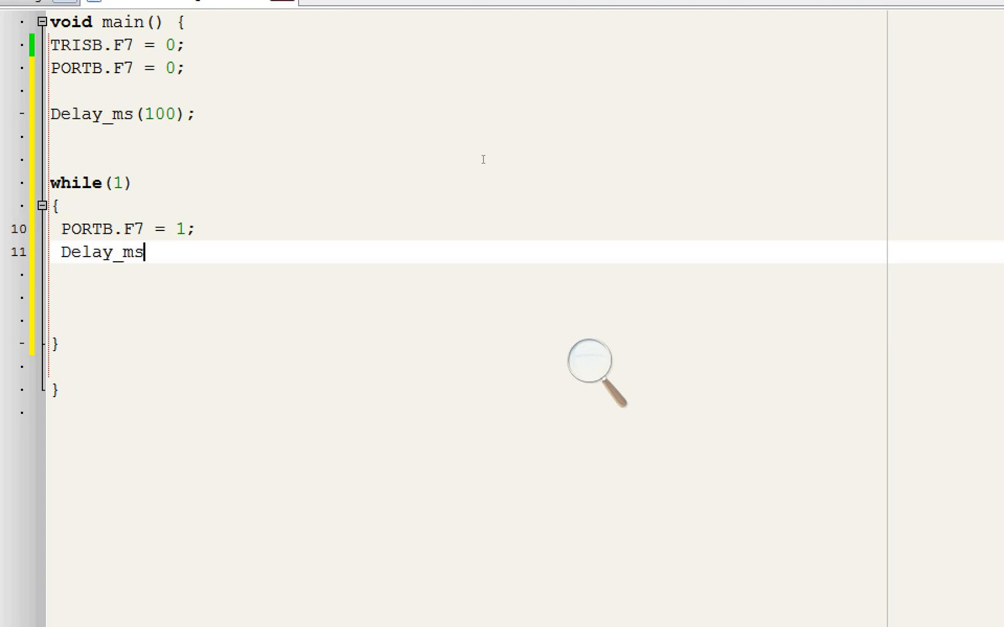
text((30)
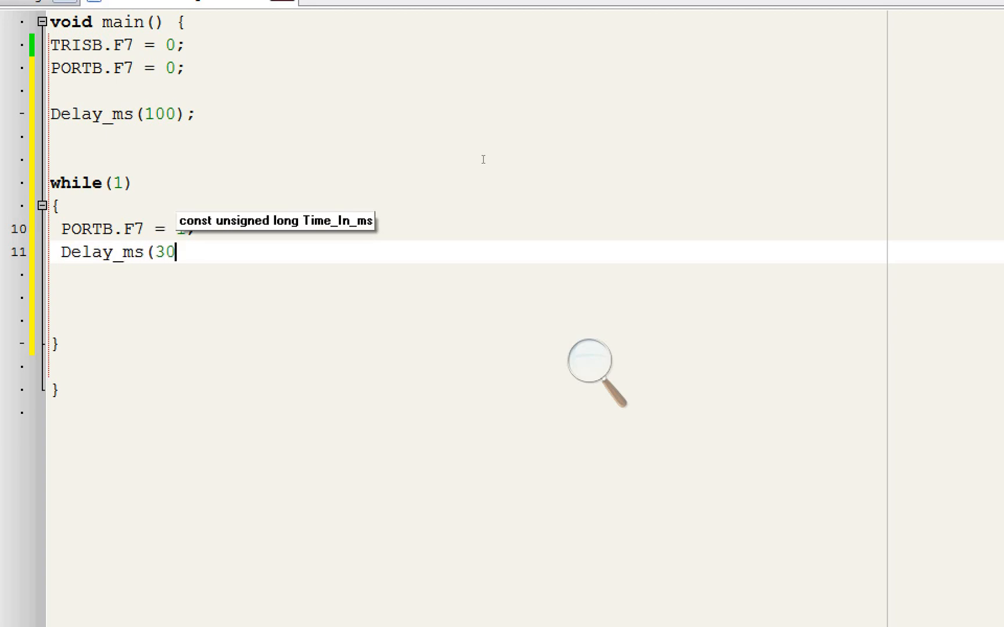
text(00);)
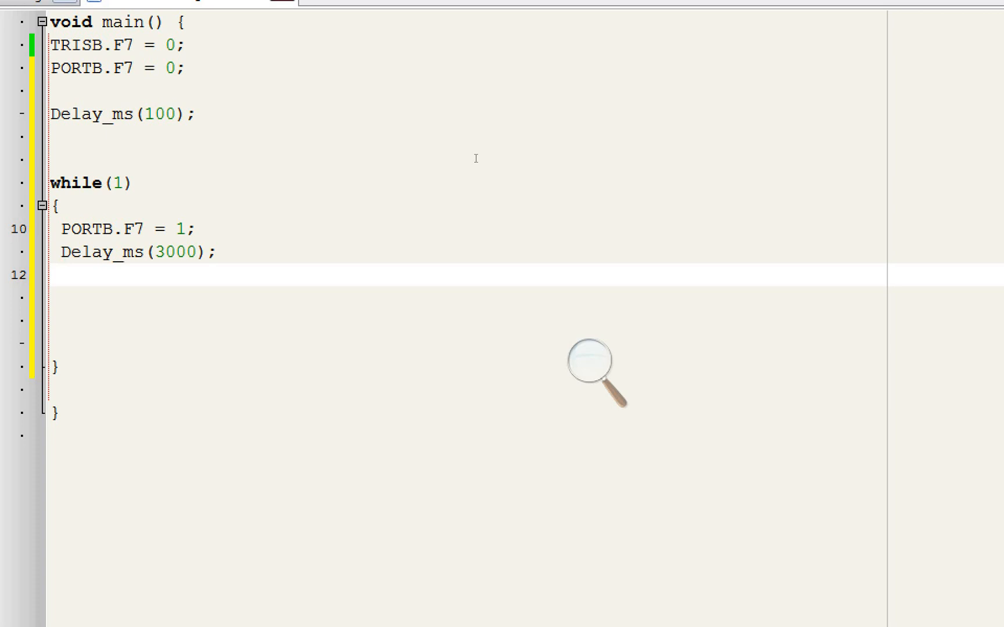
Step: Change the repeated port line to PORTB.F7 = 0; and finish the Delay_ms(1000); line
double_click(115, 229)
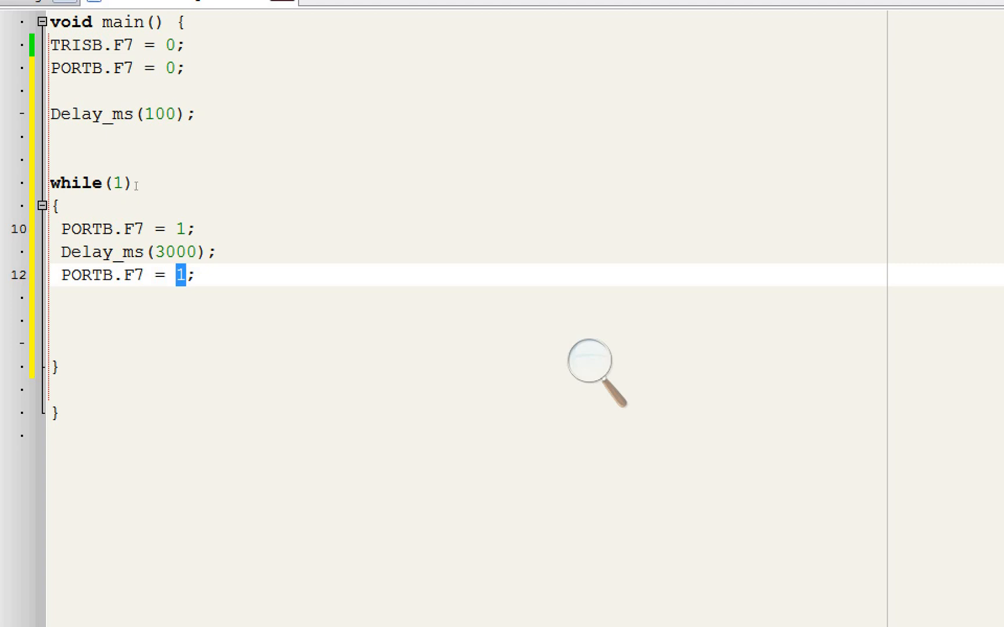
text(0)
click(466, 297)
text(Delay_ms(1000);)
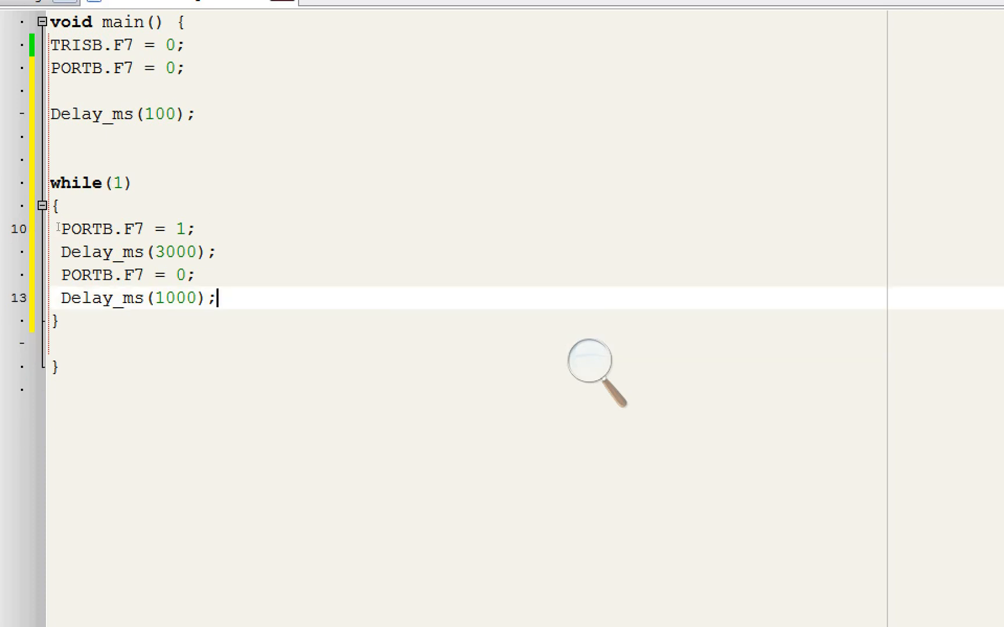
key(BackSpace)
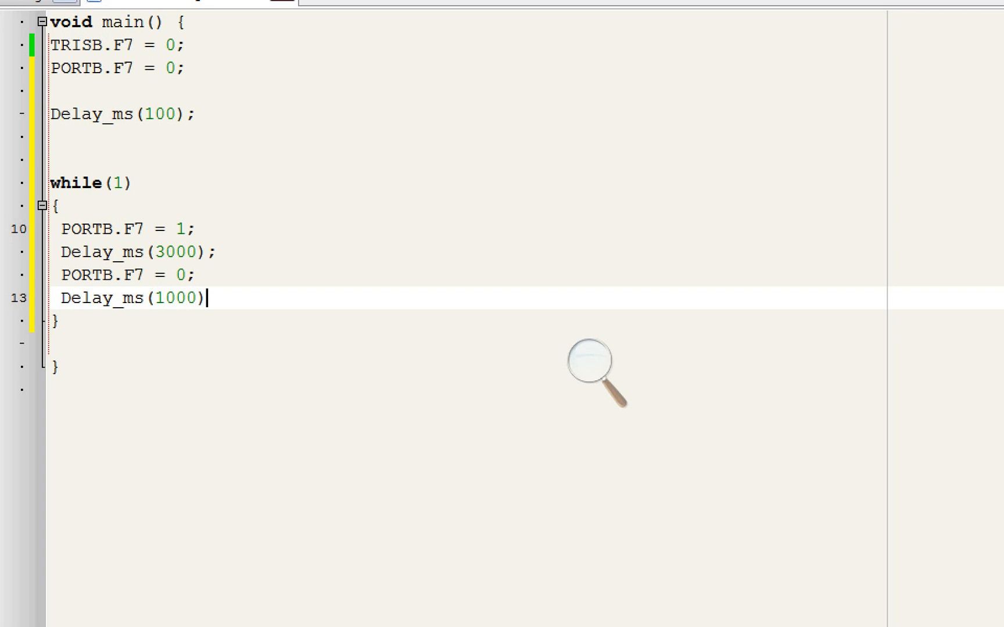
text(;)
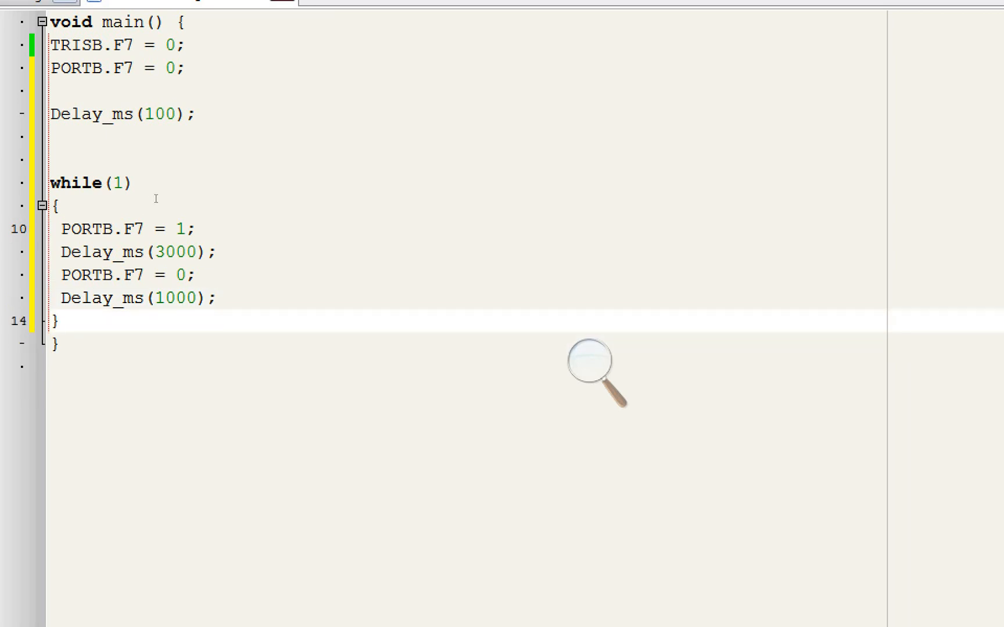
click(243, 299)
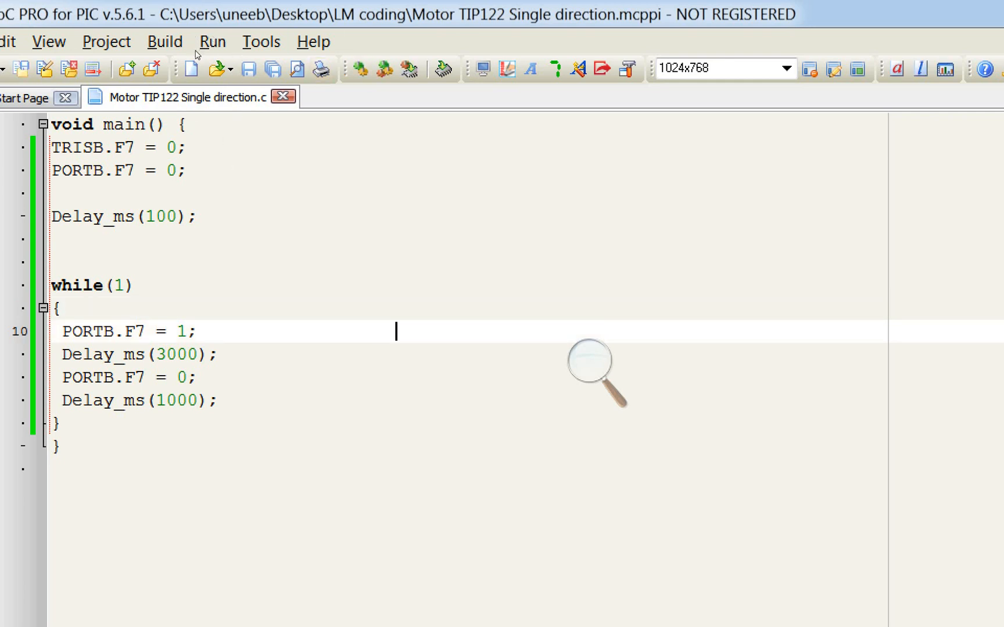
Step: Build the project into the Motor TIP122 Single direction hex file
click(589, 361)
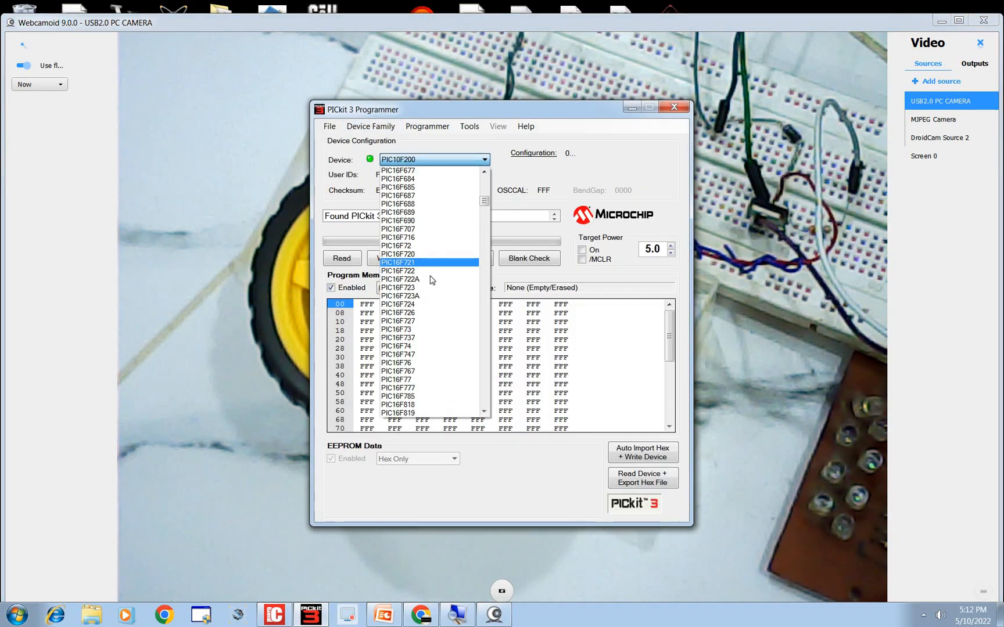
Step: Choose PIC16F877A and import Motor TIP122 Single direction.hex into PICkit 3 Programmer
scroll(down, 3)
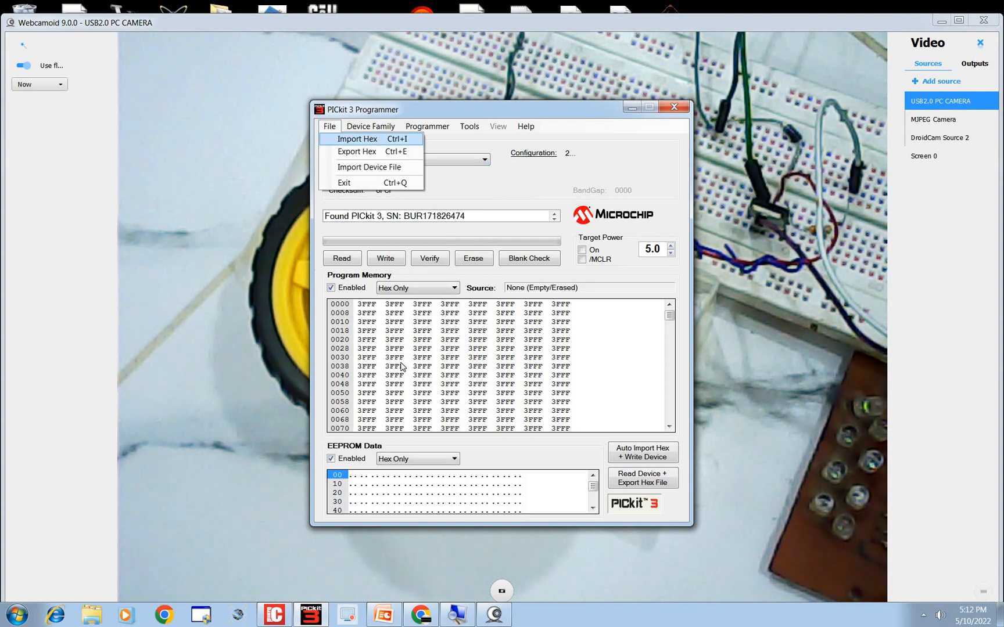
click(359, 140)
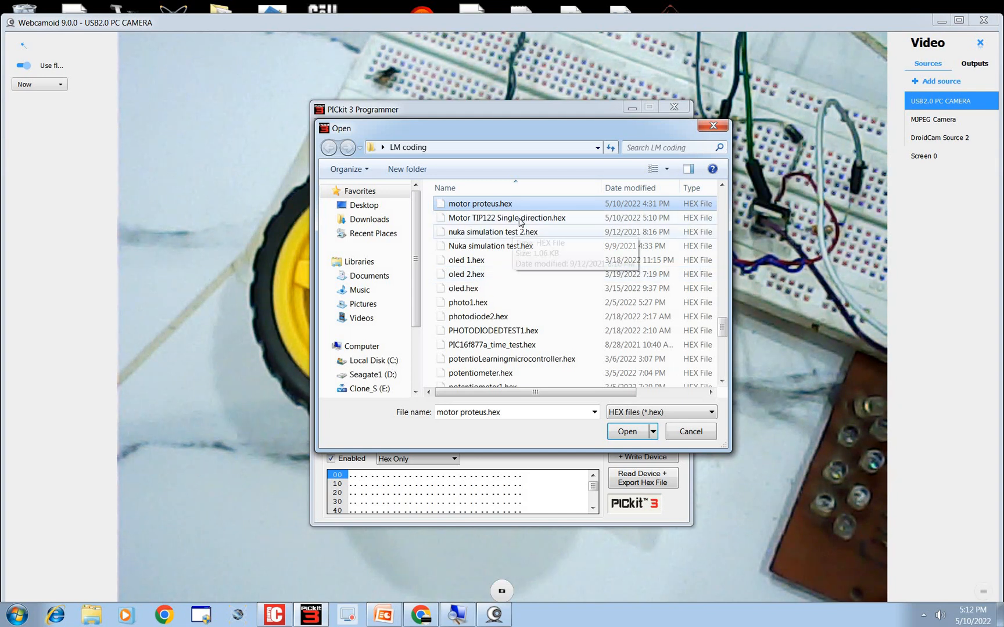
click(626, 432)
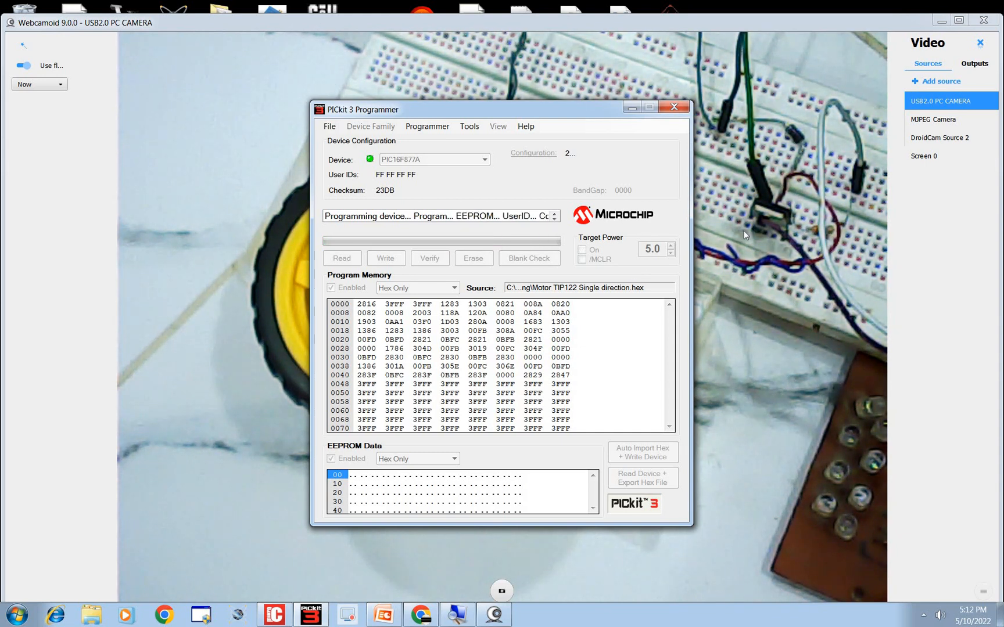
mouse_move(630, 250)
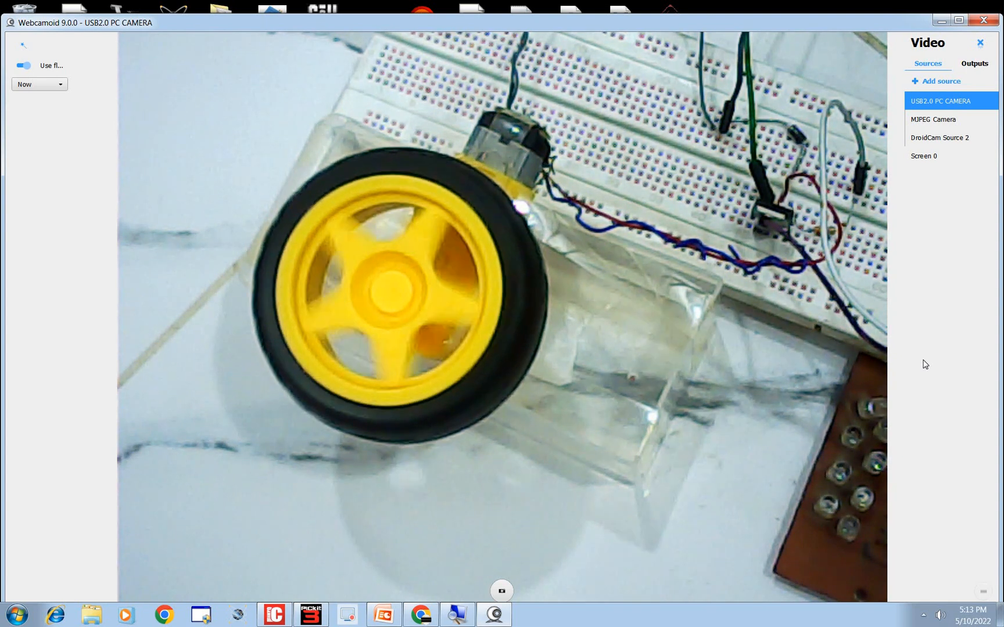
Step: Move the PICkit 3 window aside so the Webcamoid feed of the motor is visible
click(311, 615)
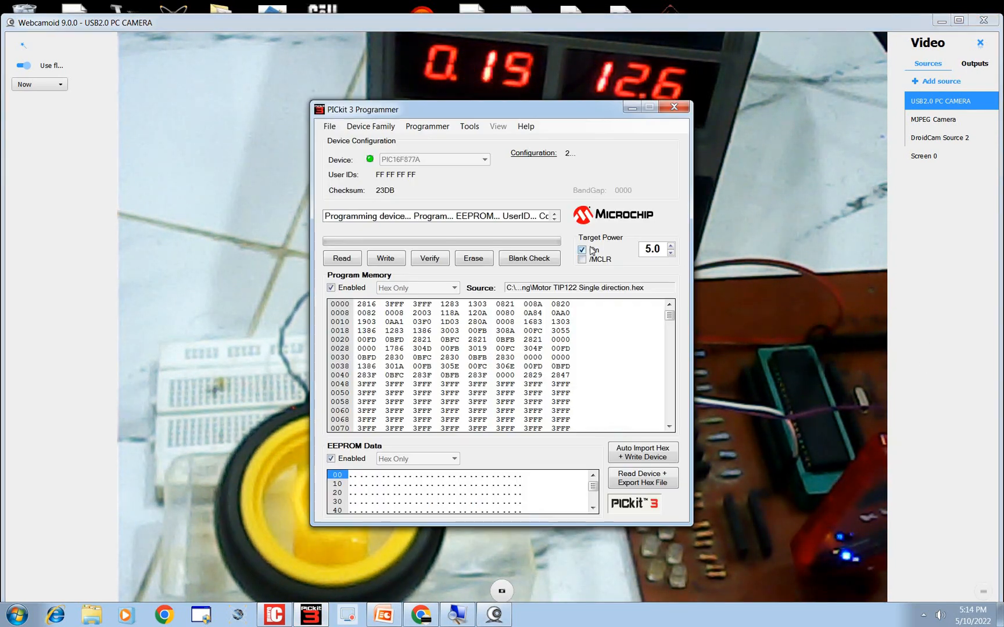